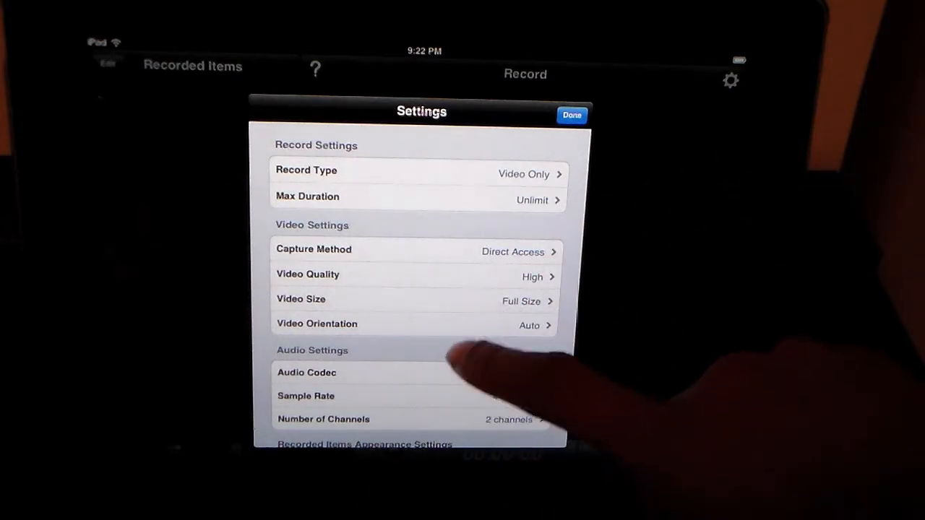
- Scroll through the Settings popover to review High quality, Full Size video and Linear PCM audio
{"action": "scroll", "scroll_direction": "down", "scroll_amount": 3}
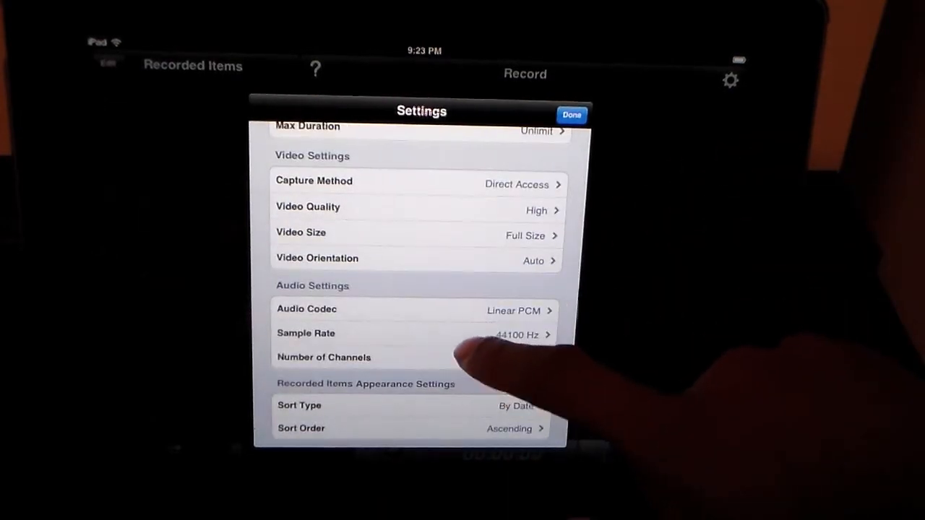
{"action": "scroll", "scroll_direction": "up", "scroll_amount": 3}
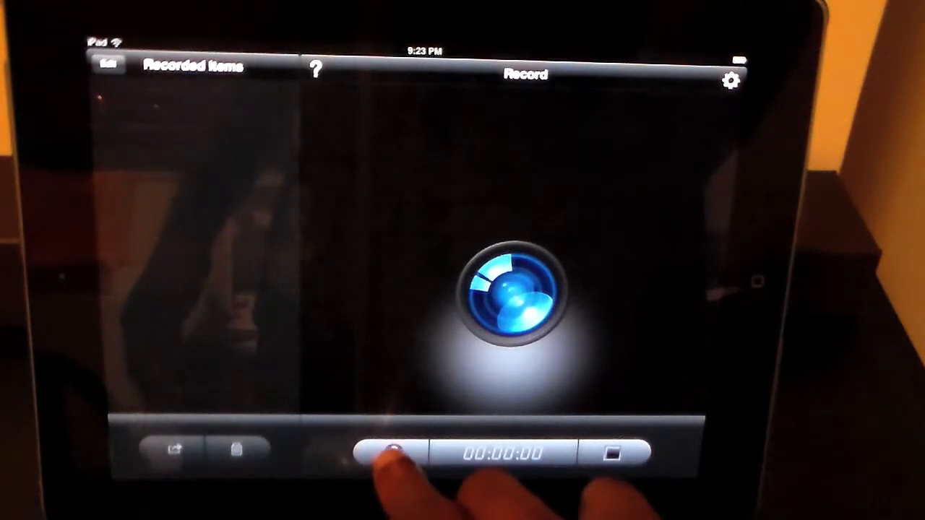
{"action": "left_click", "coordinate": [392, 454]}
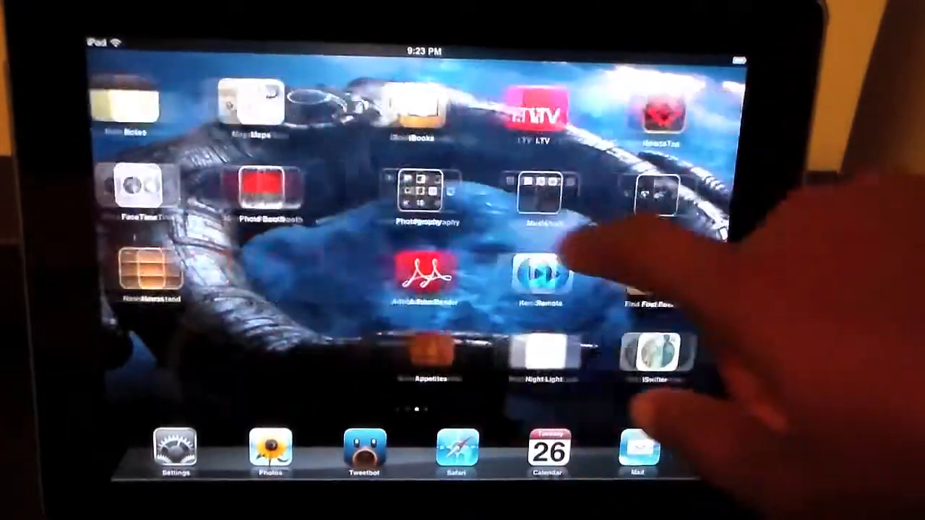
{"action": "scroll", "scroll_direction": "left", "scroll_amount": 3}
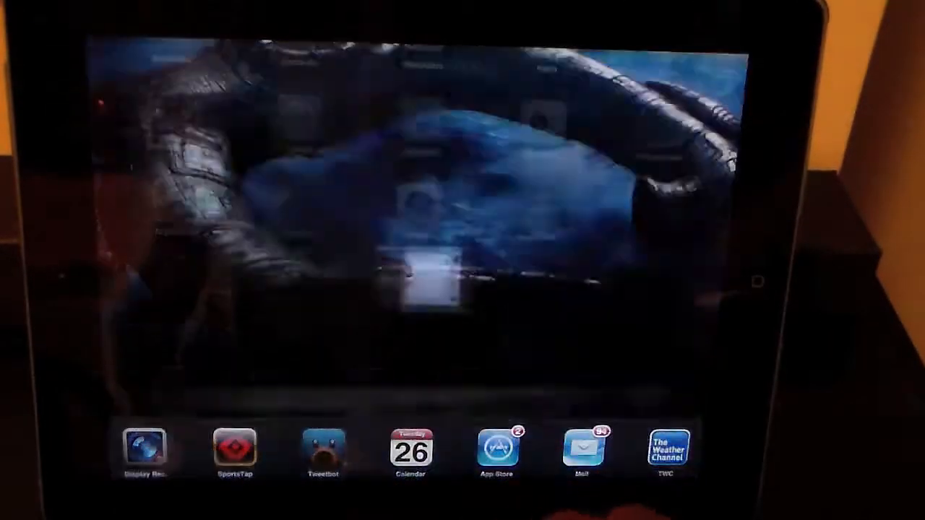
{"action": "left_click", "coordinate": [322, 449]}
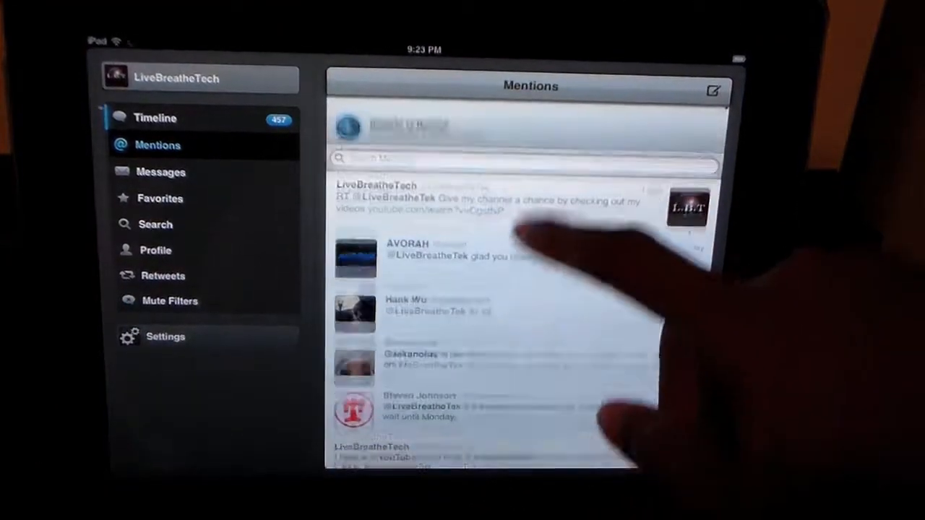
{"action": "scroll", "scroll_direction": "down", "scroll_amount": 3}
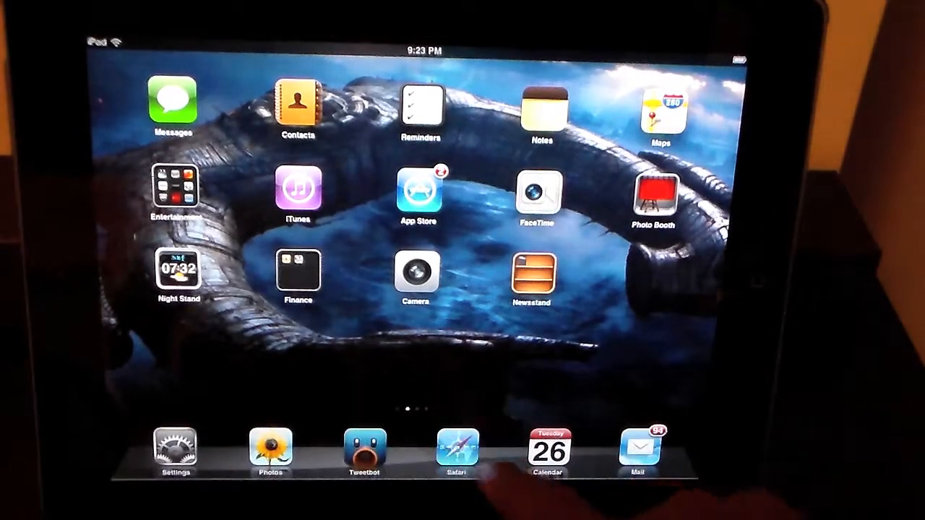
{"action": "left_click", "coordinate": [547, 448]}
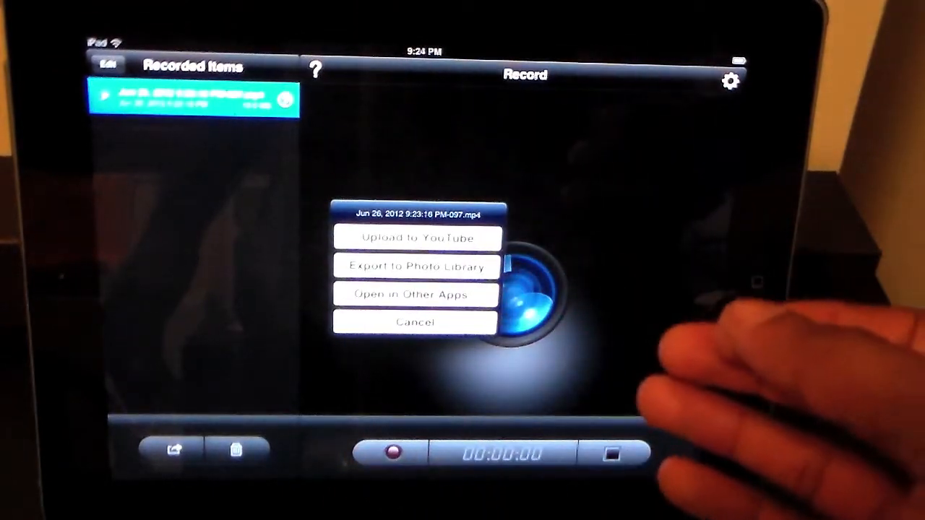
- Cancel the recording's sharing action sheet, leaving the MP4 in Recorded Items
{"action": "left_click", "coordinate": [414, 321]}
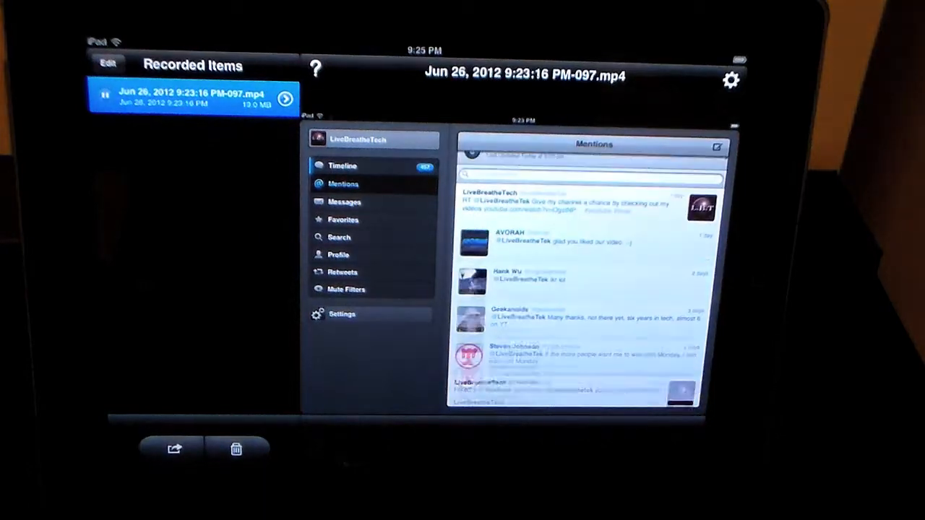
- Play the Jun 26, 2012 9:23:16 PM-097.mp4 recording in the preview pane
{"action": "scroll", "scroll_direction": "down", "scroll_amount": 3}
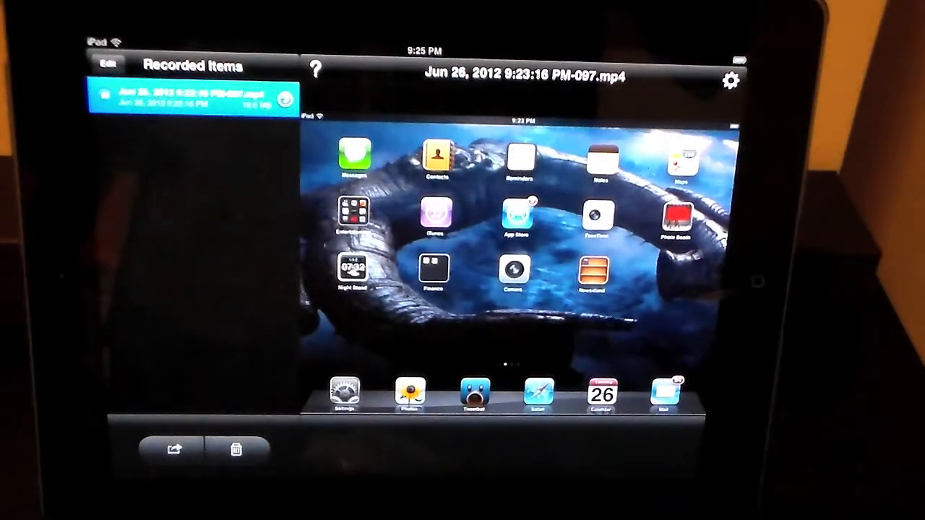
{"action": "left_click", "coordinate": [598, 395]}
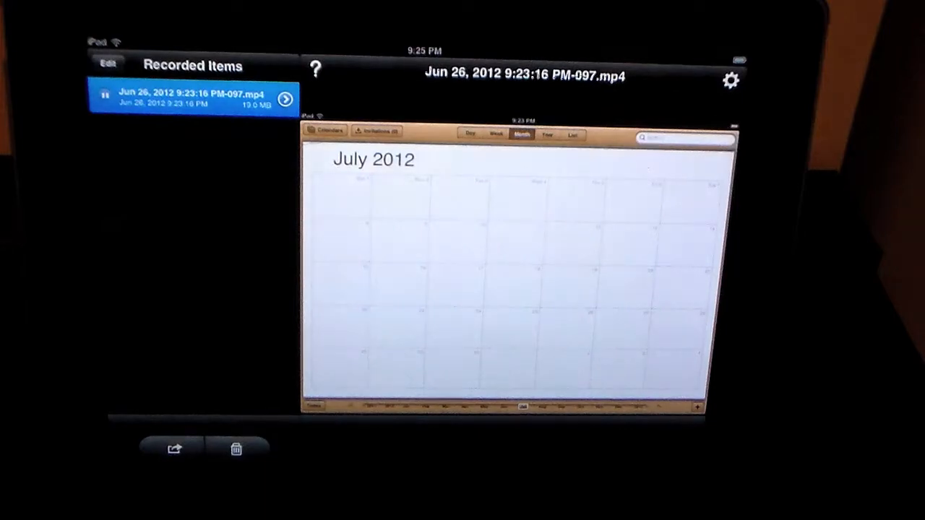